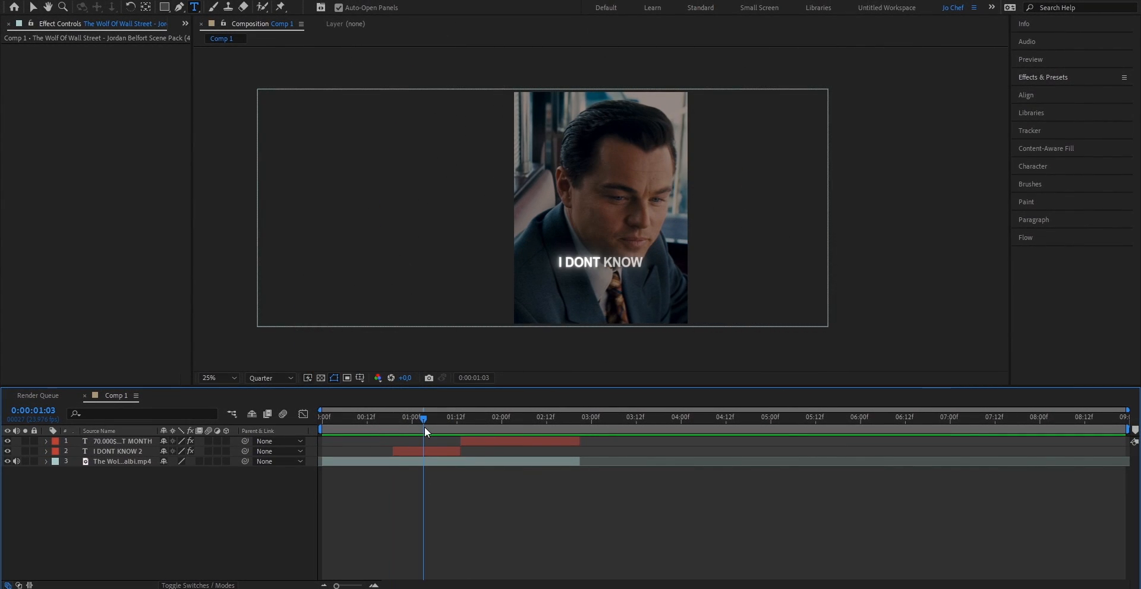
{"action": "mouse_move", "coordinate": [395, 430]}
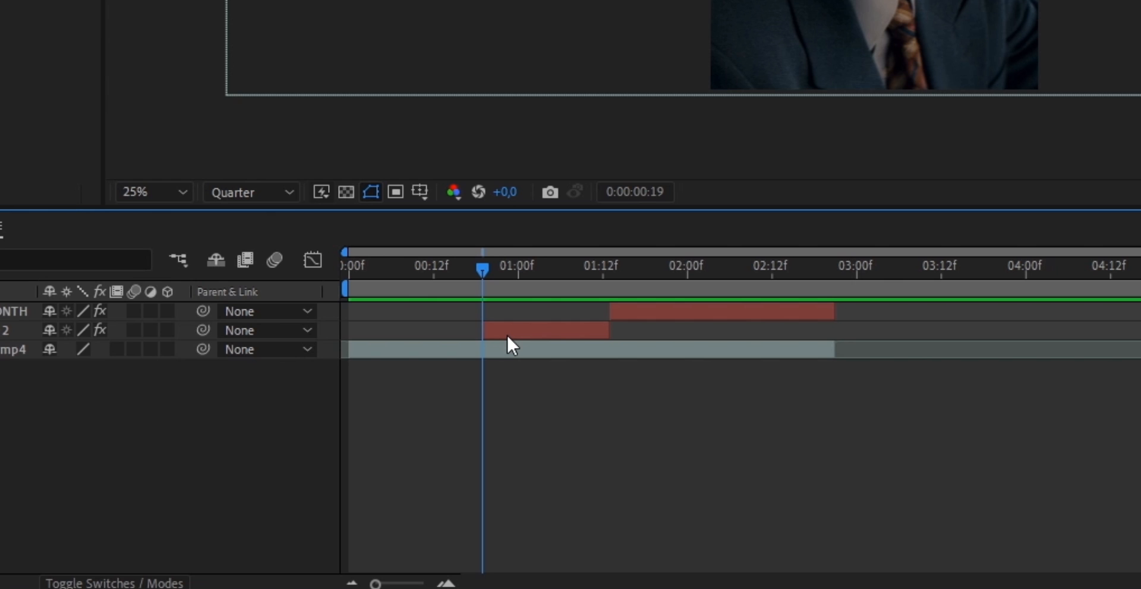
Split the Wolf of Wall Street clip at the scene cuts into three layers aligned with the captions
{"action": "key", "text": "ctrl+shift+d"}
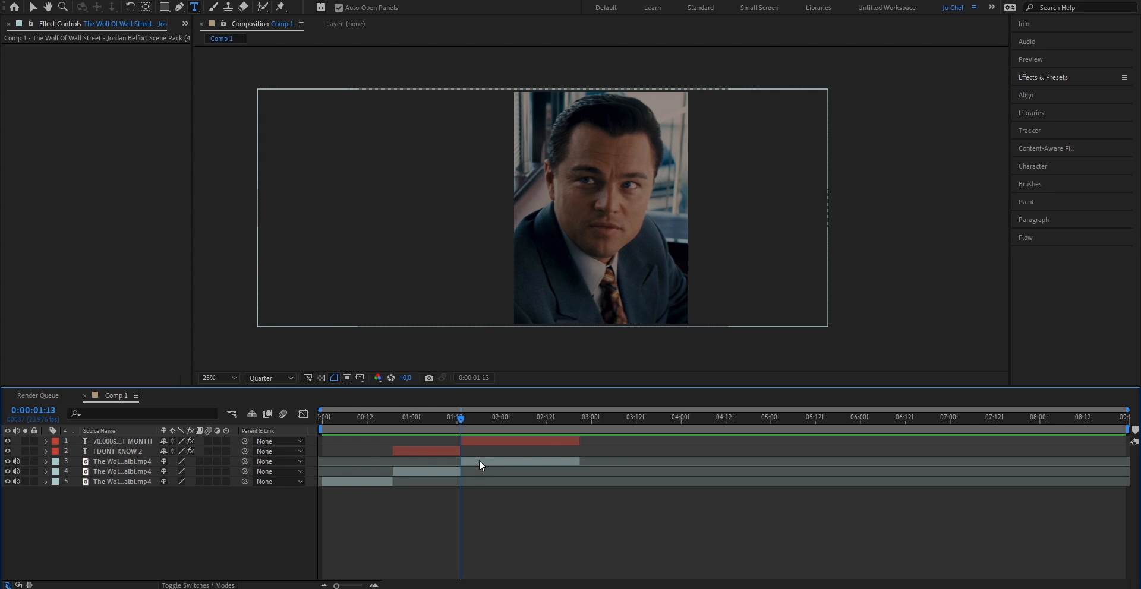
{"action": "left_click", "coordinate": [122, 461]}
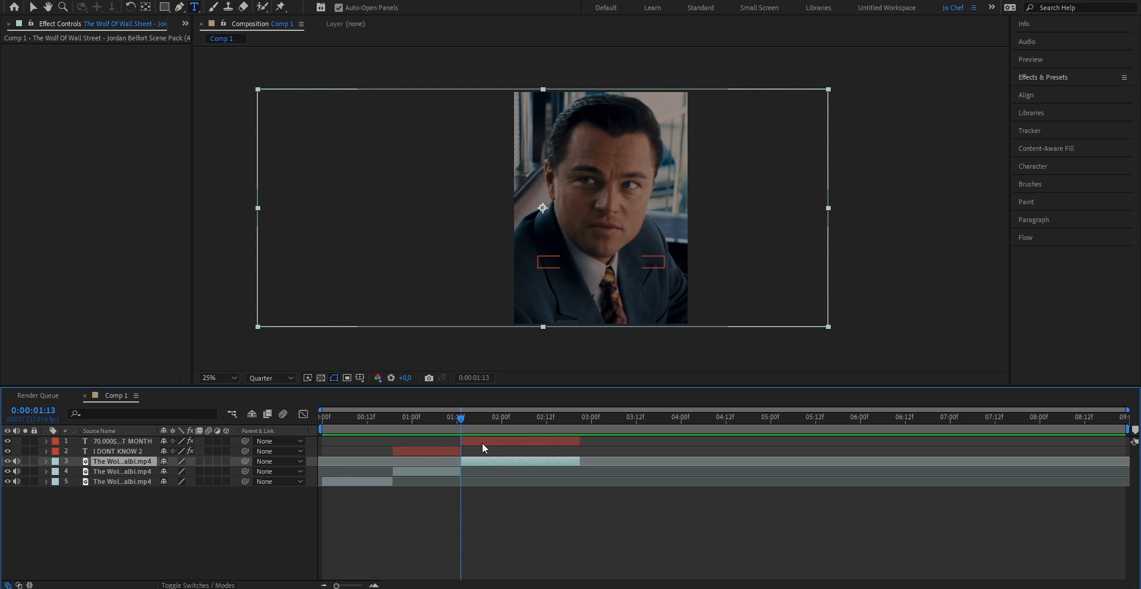
{"action": "left_click", "coordinate": [427, 417]}
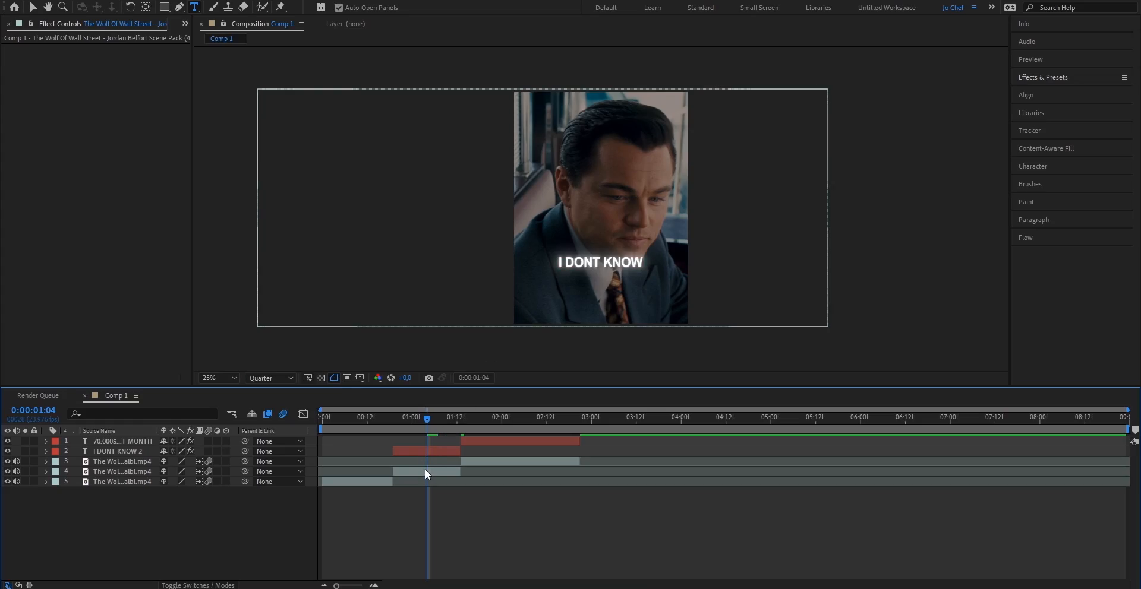
Pre-compose the middle clip piece into its own nested composition
{"action": "left_click", "coordinate": [121, 472]}
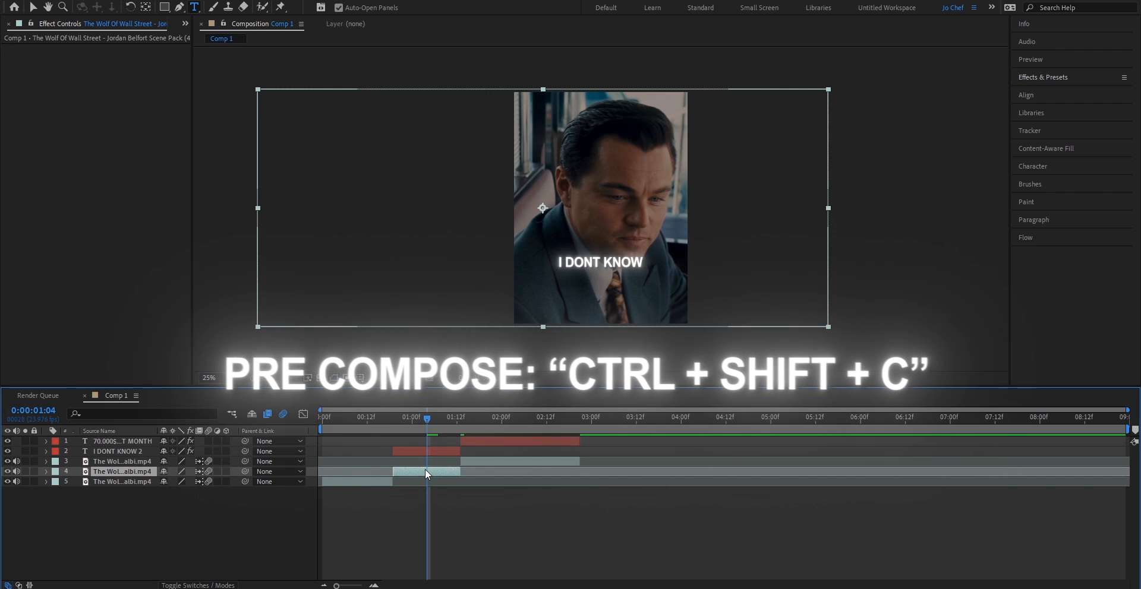
{"action": "key", "text": "ctrl+shift+c"}
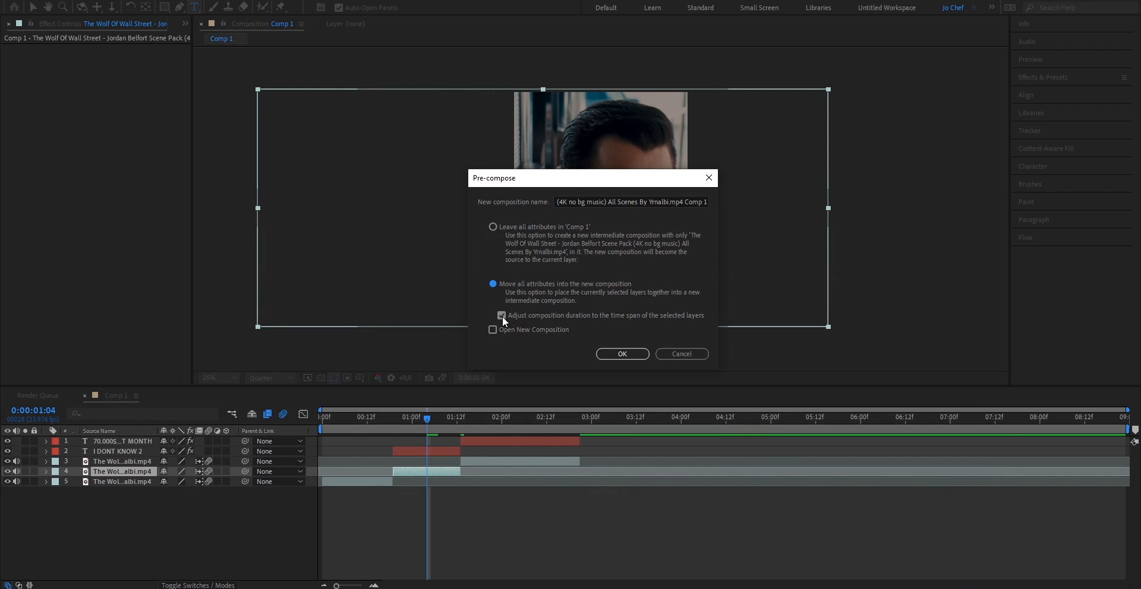
{"action": "left_click", "coordinate": [622, 354]}
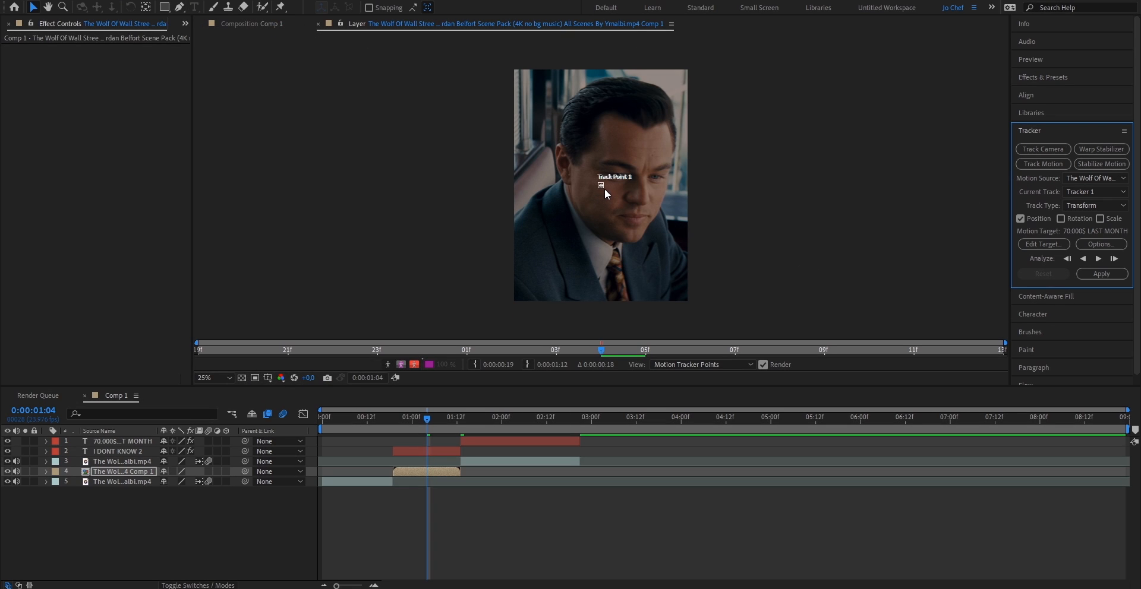
Place Track Point 1 on the actor's cheek and analyze the track forward
{"action": "left_click", "coordinate": [212, 378]}
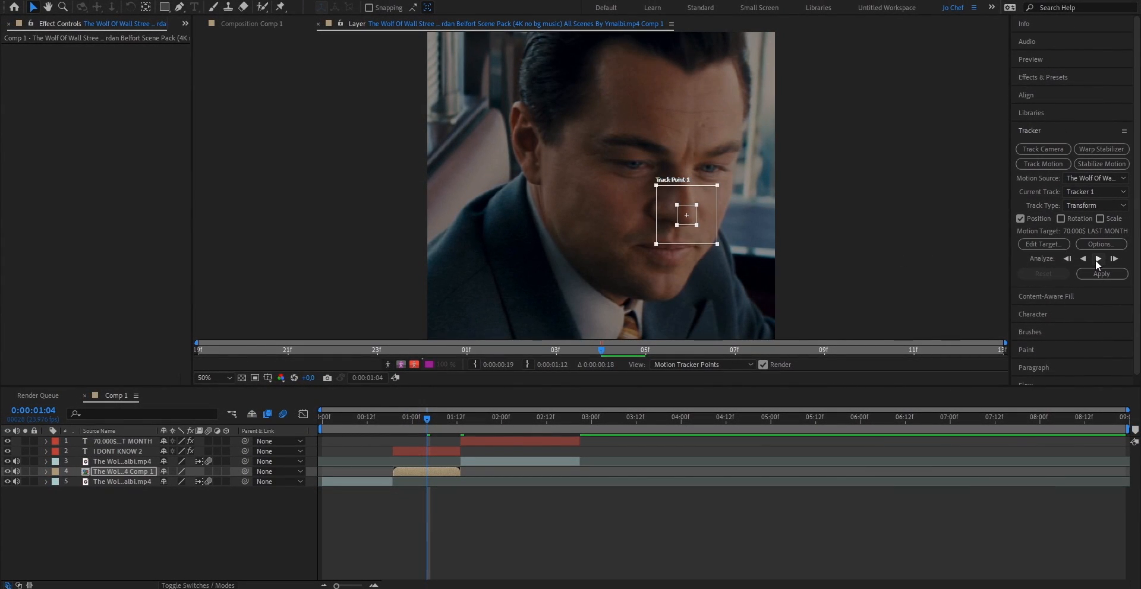
{"action": "left_click", "coordinate": [1098, 259]}
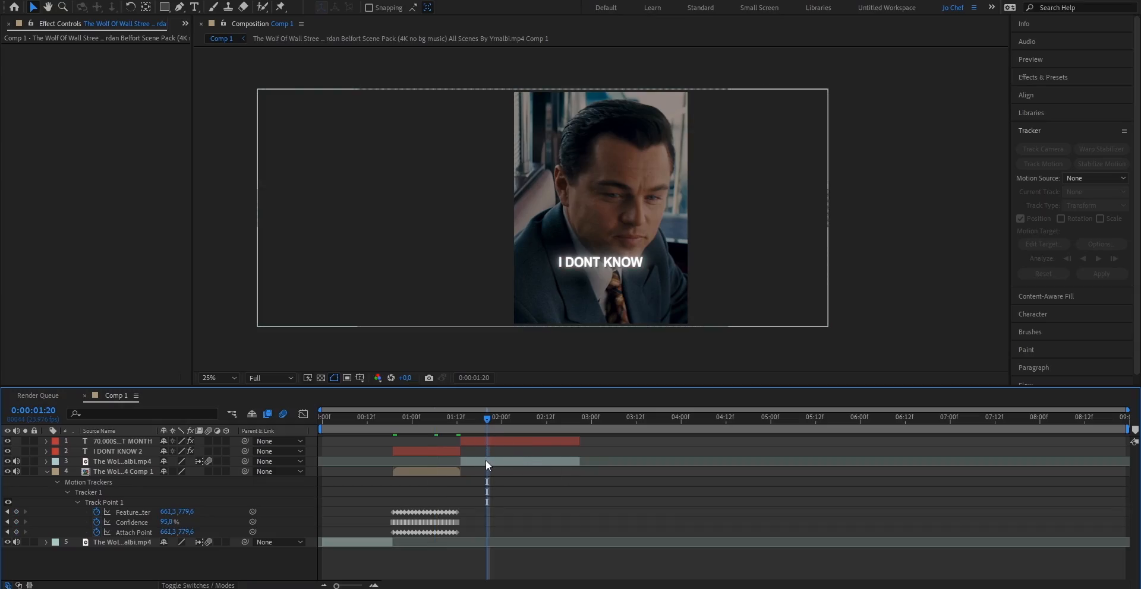
Pre-compose the third clip piece into its own nested composition
{"action": "key", "text": "ctrl+shift+c"}
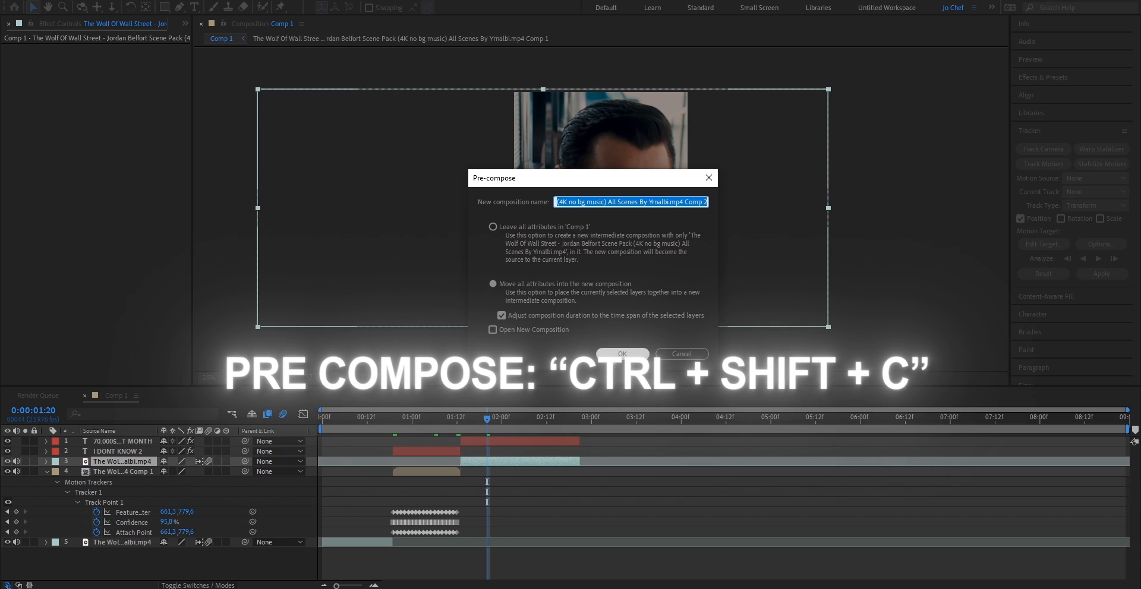
{"action": "left_click", "coordinate": [620, 354]}
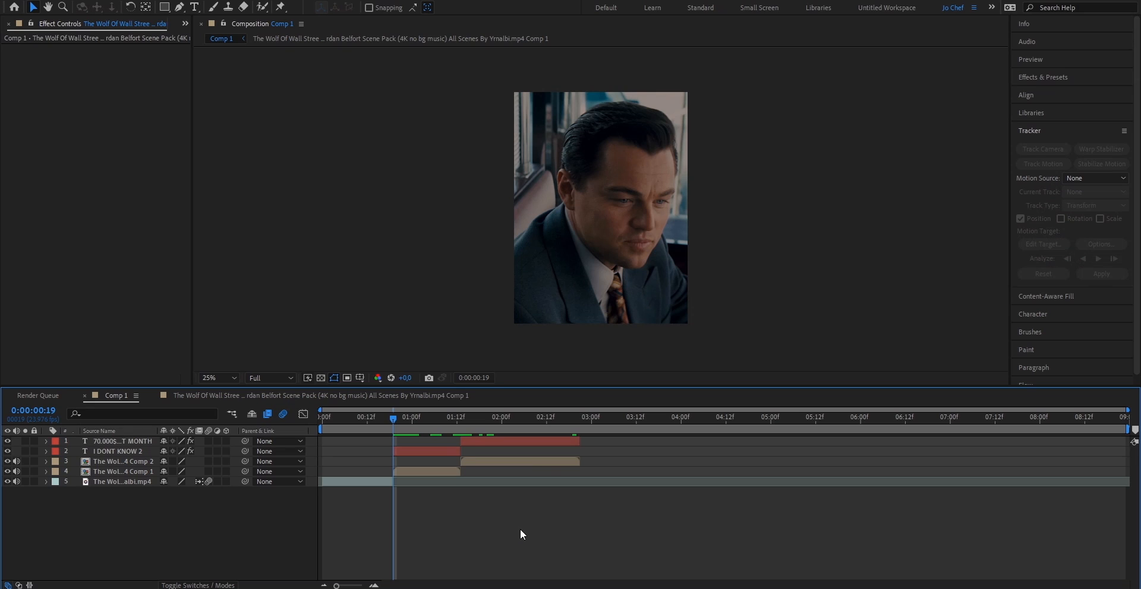
Apply the middle piece's face track to the I DONT KNOW 2 caption in X and Y
{"action": "right_click", "coordinate": [431, 473]}
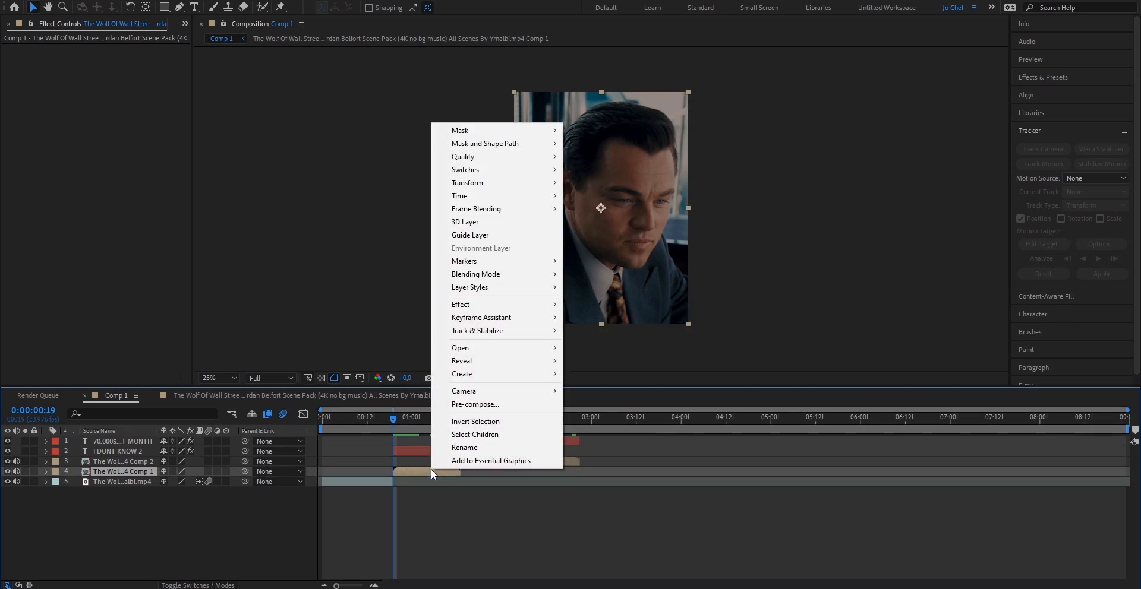
{"action": "mouse_move", "coordinate": [485, 350]}
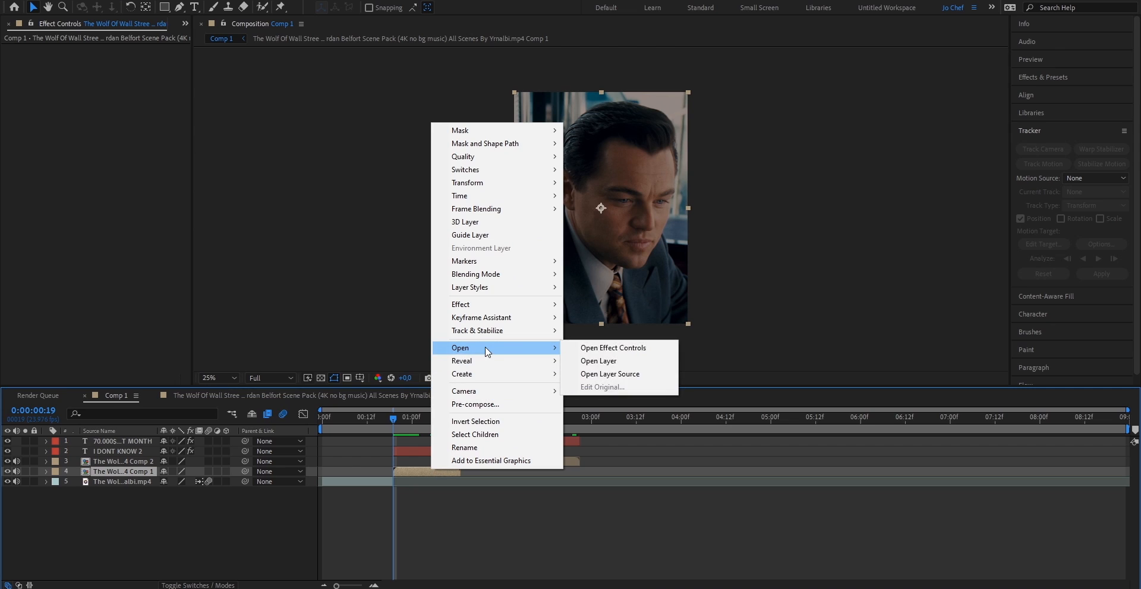
{"action": "left_click", "coordinate": [598, 361]}
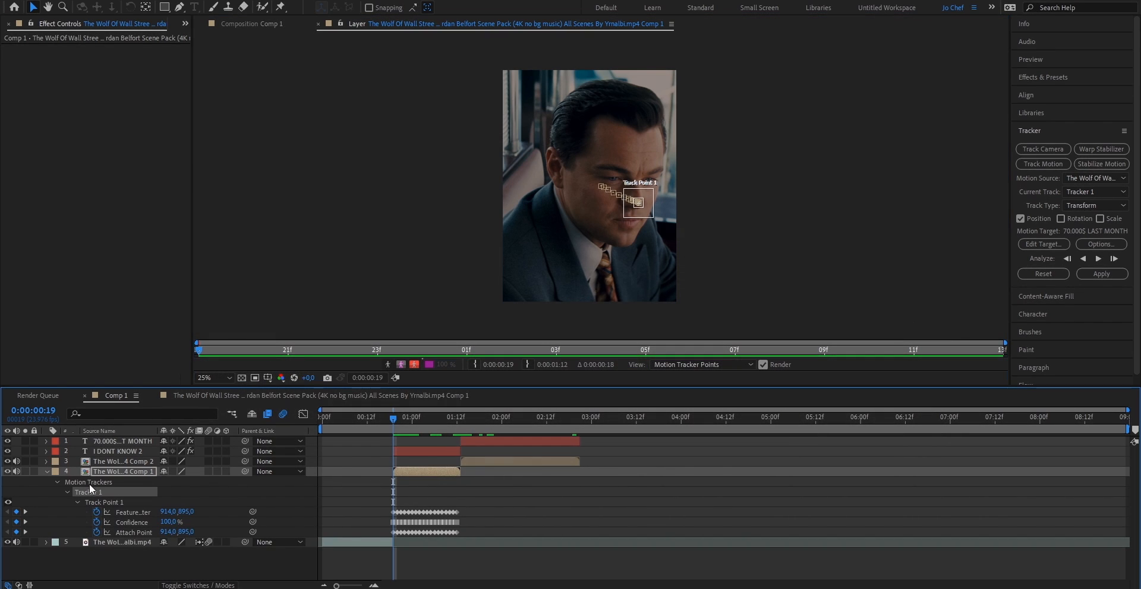
{"action": "mouse_move", "coordinate": [944, 239]}
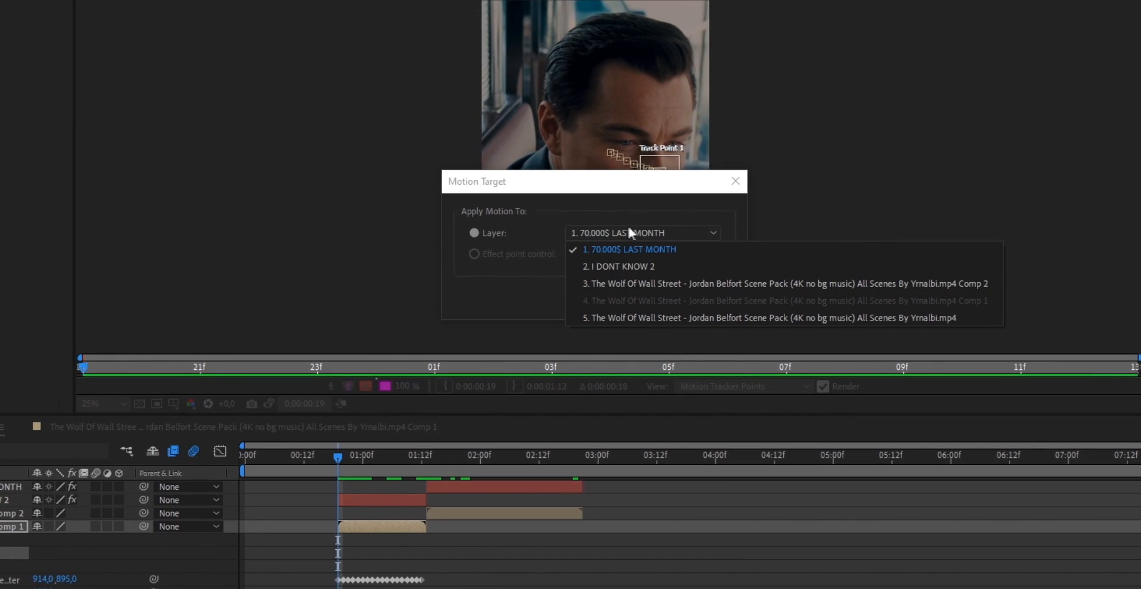
{"action": "mouse_move", "coordinate": [643, 266]}
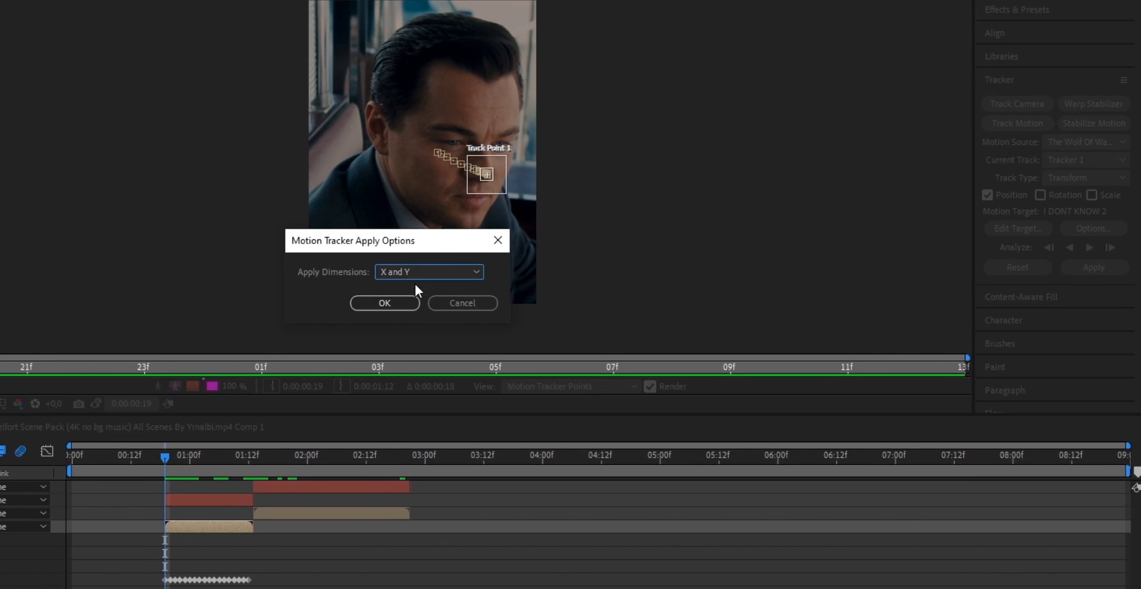
{"action": "left_click", "coordinate": [384, 303]}
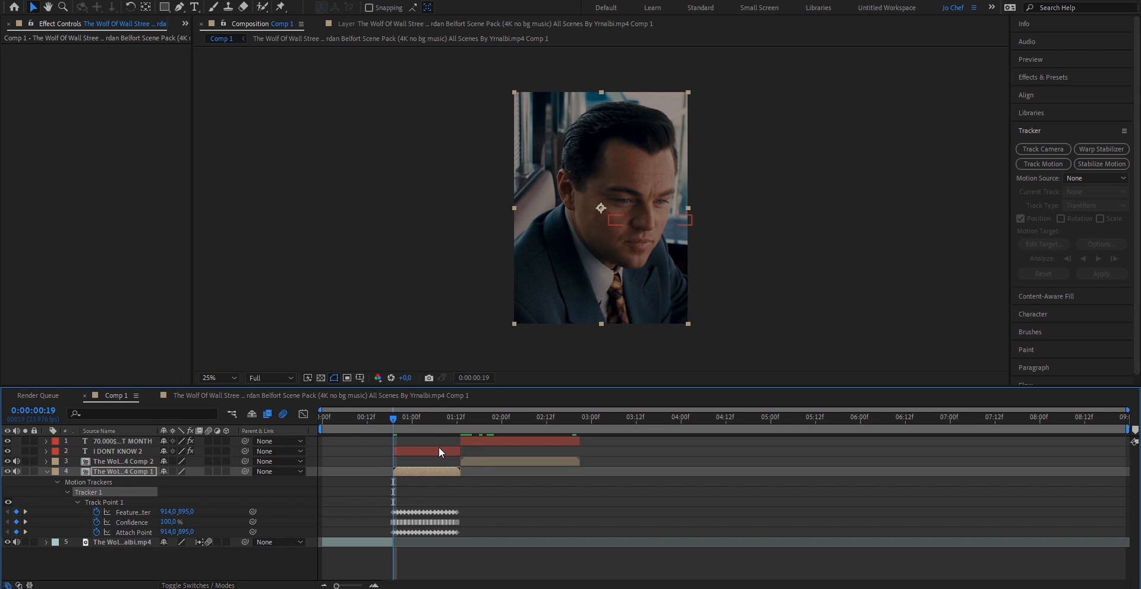
Pre-compose the I DONT KNOW 2 caption, reveal its Position and enable motion blur
{"action": "key", "text": "ctrl+shift+c"}
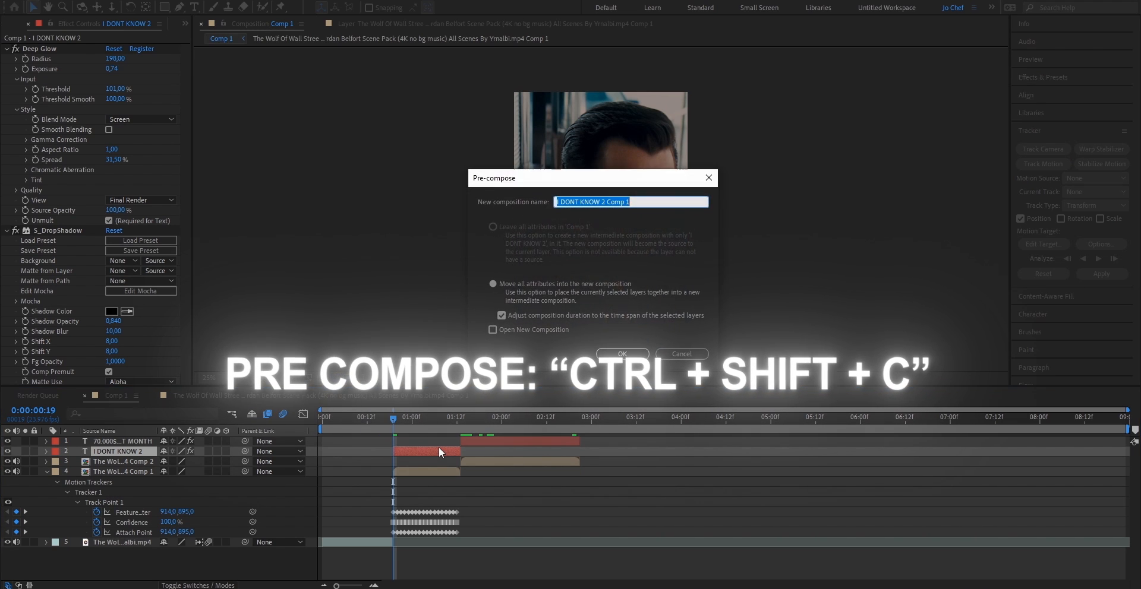
{"action": "left_click", "coordinate": [621, 353]}
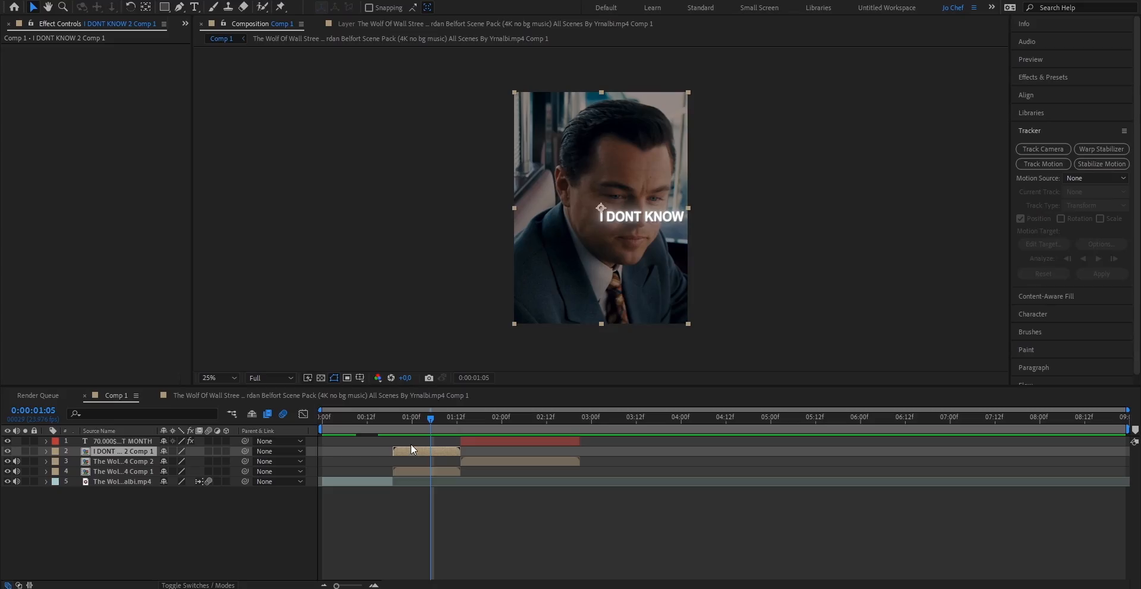
{"action": "key", "text": "p"}
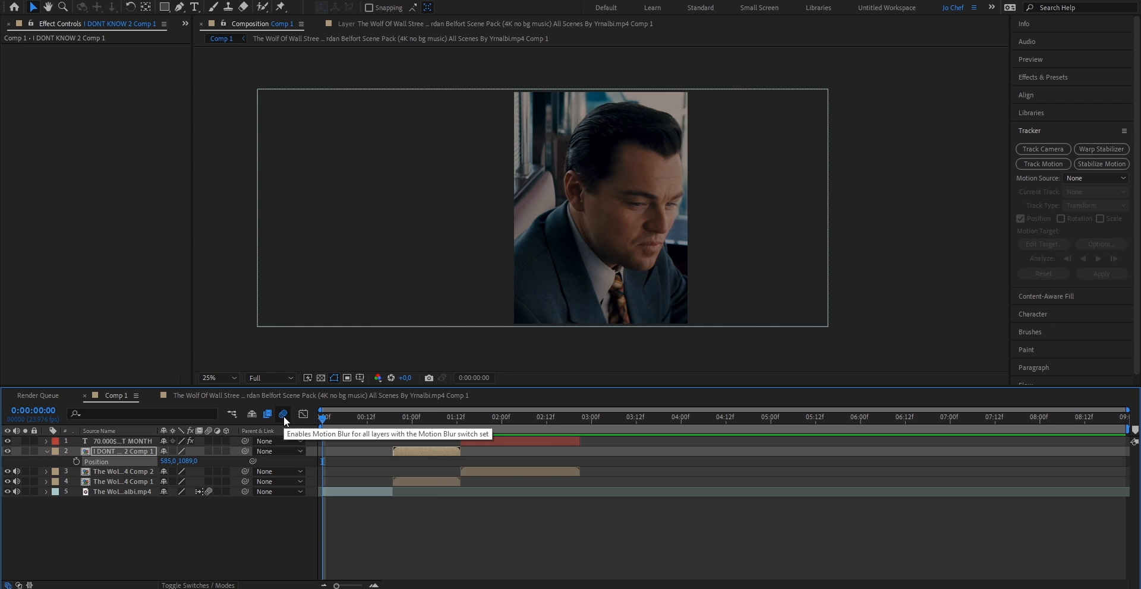
{"action": "left_click", "coordinate": [495, 417]}
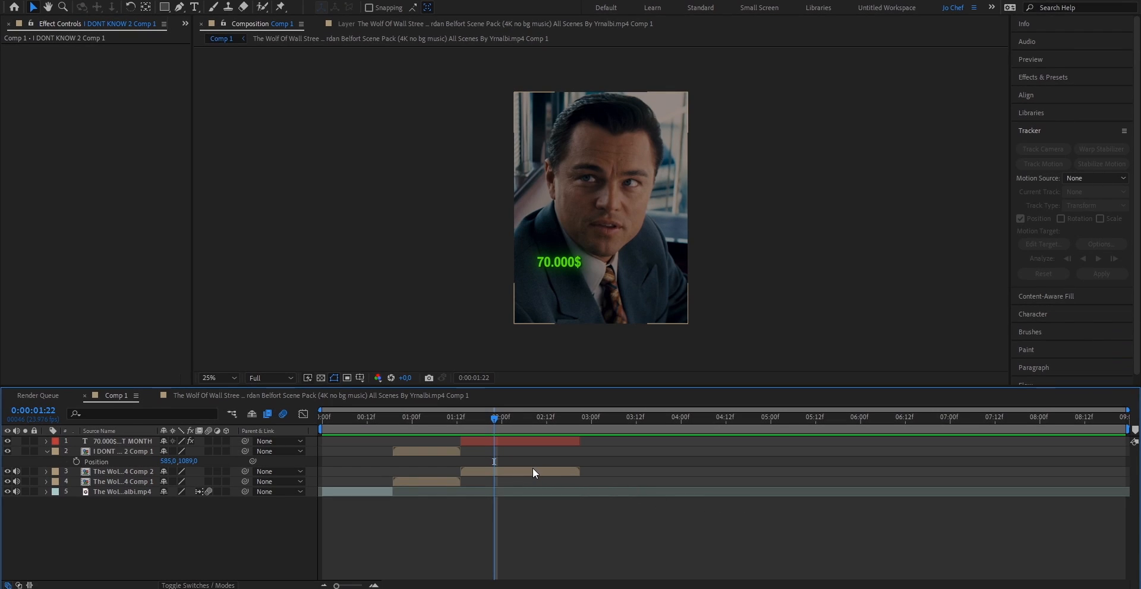
Apply the last piece's face track to 70.000$ LAST MONTH in X and Y, then pre-compose it
{"action": "right_click", "coordinate": [522, 474]}
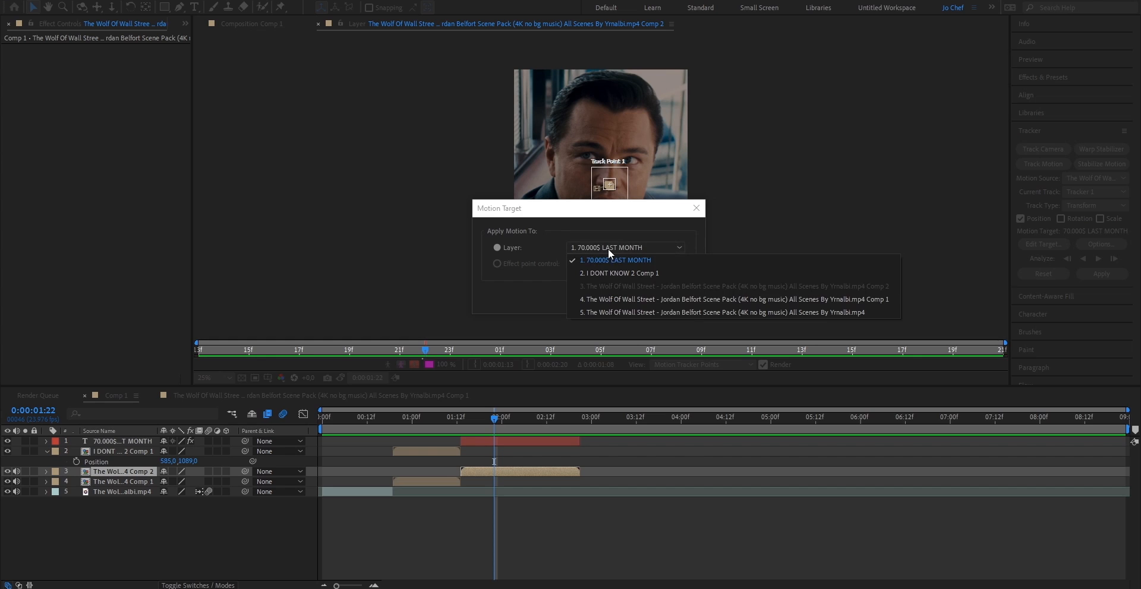
{"action": "left_click", "coordinate": [615, 260]}
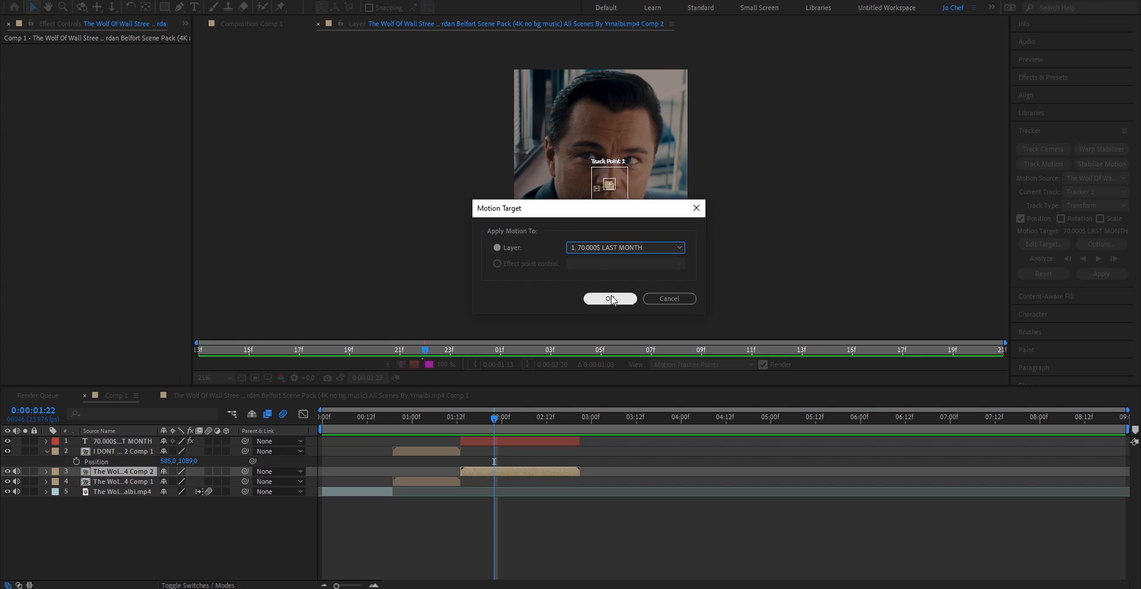
{"action": "left_click", "coordinate": [609, 298]}
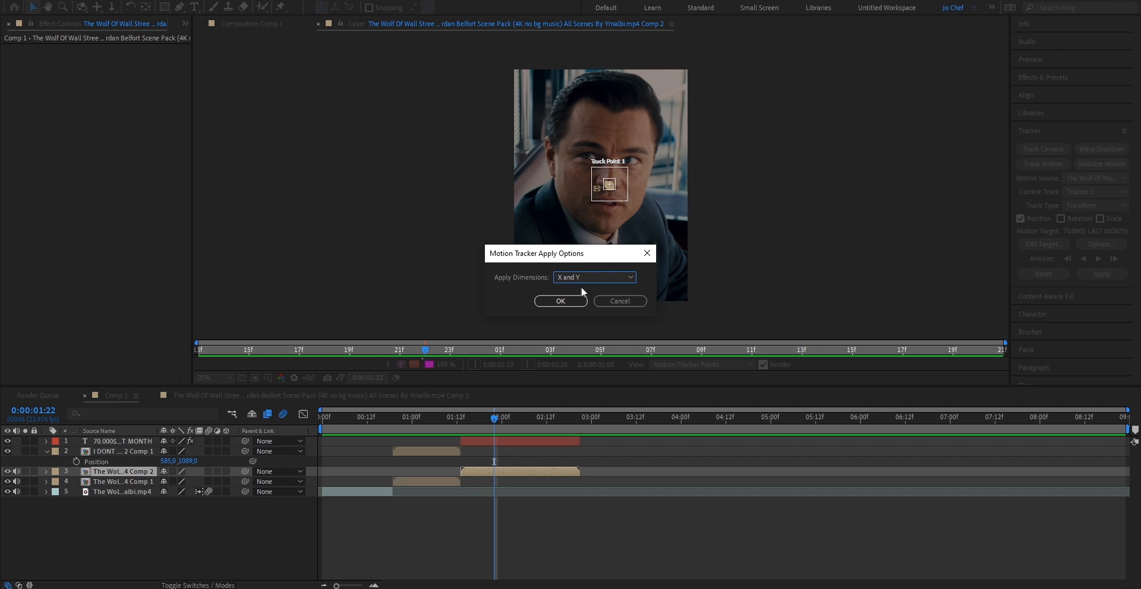
{"action": "left_click", "coordinate": [560, 301]}
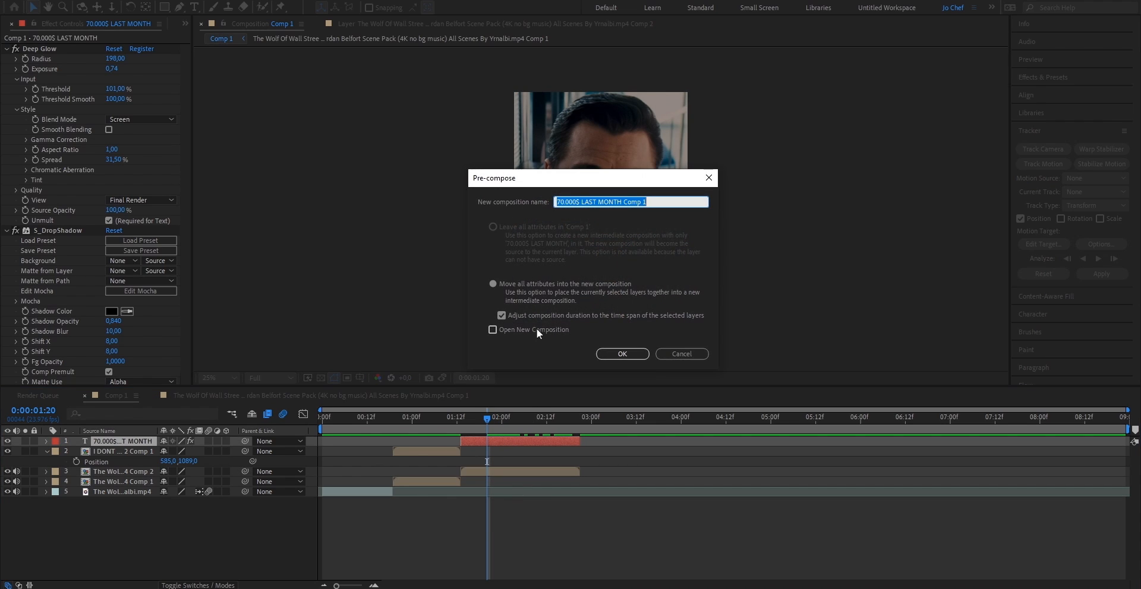
{"action": "left_click", "coordinate": [622, 354]}
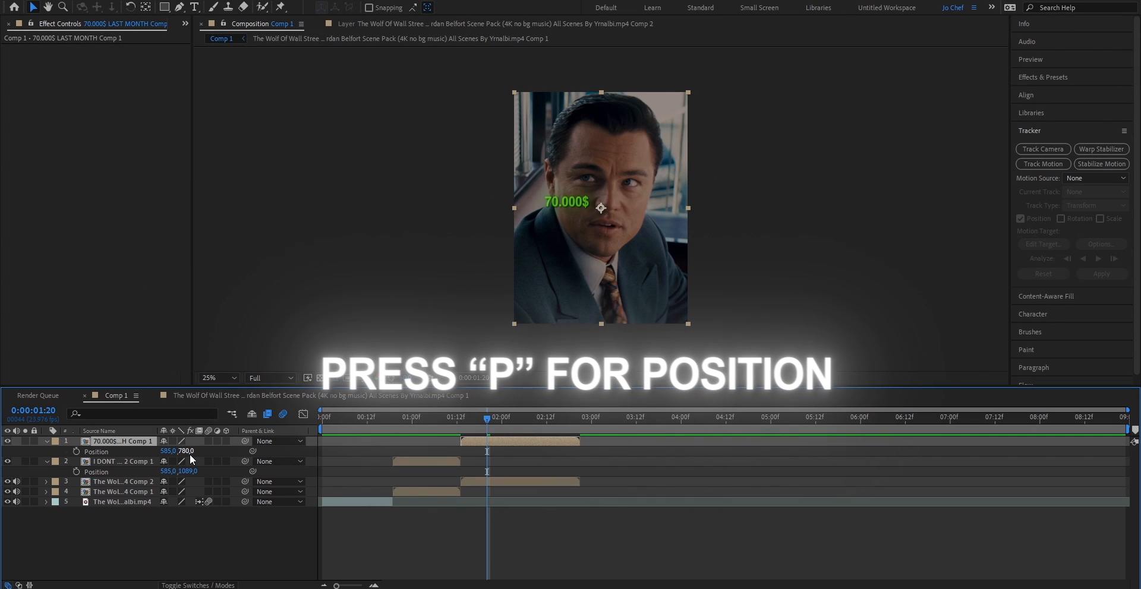